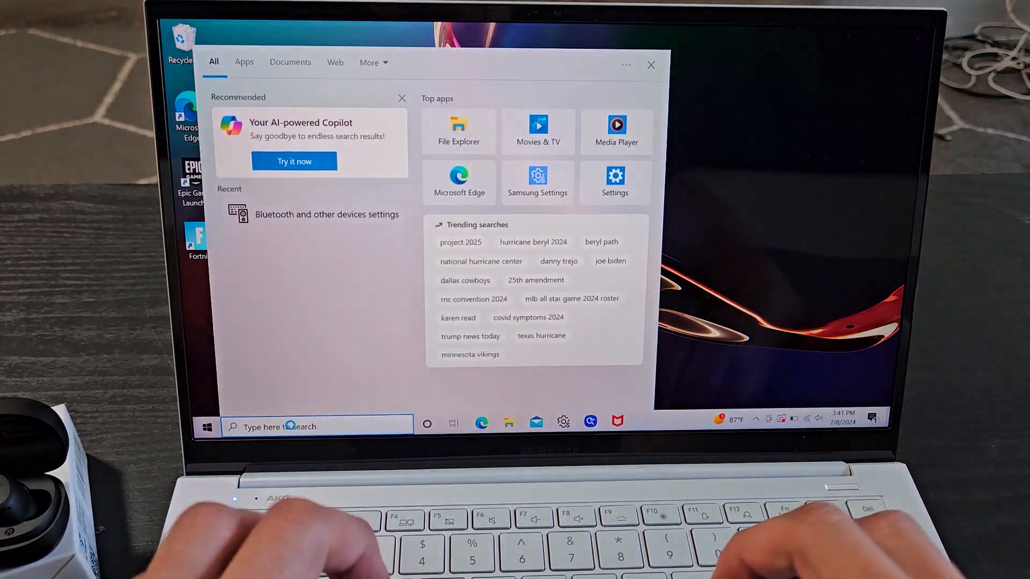
# Search Windows for 'bluetooth' to surface the Bluetooth settings result
pyautogui.write('bluetooth')
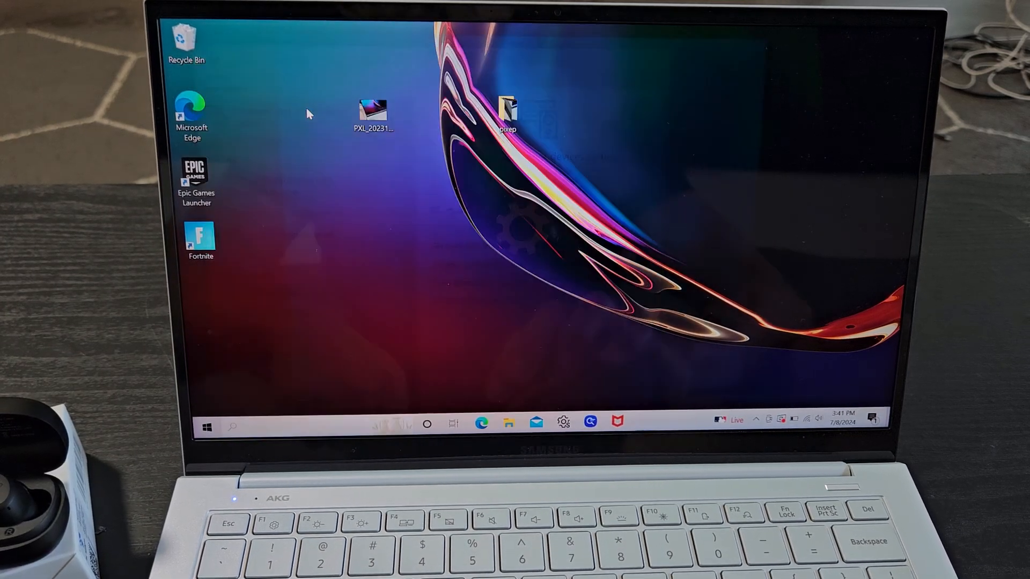
# Land on the Bluetooth & other devices page with Bluetooth on and paired devices listed
pyautogui.click(563, 423)
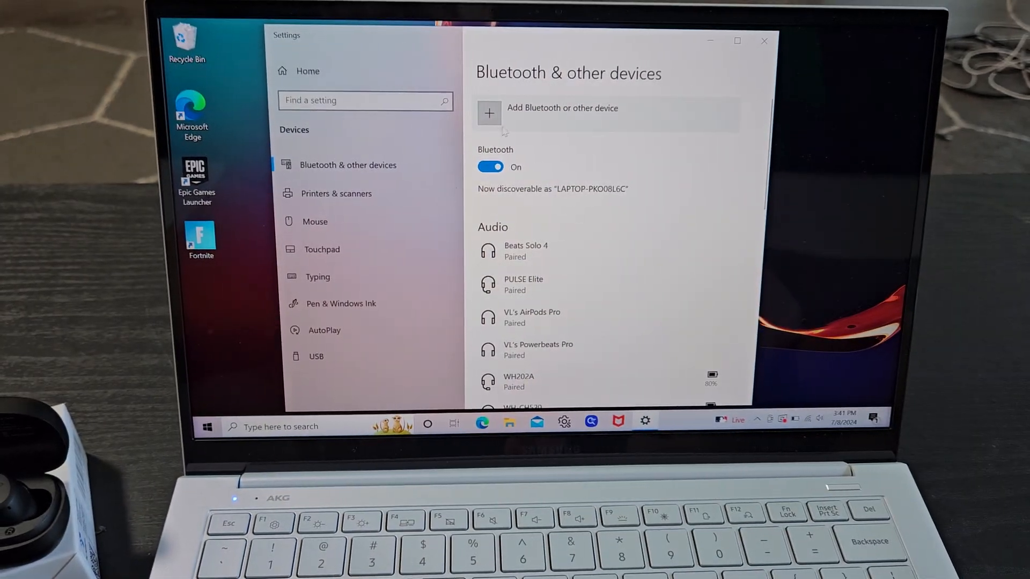
# Begin an add-device Bluetooth scan so TOZO-A1 appears among nearby devices
pyautogui.click(489, 113)
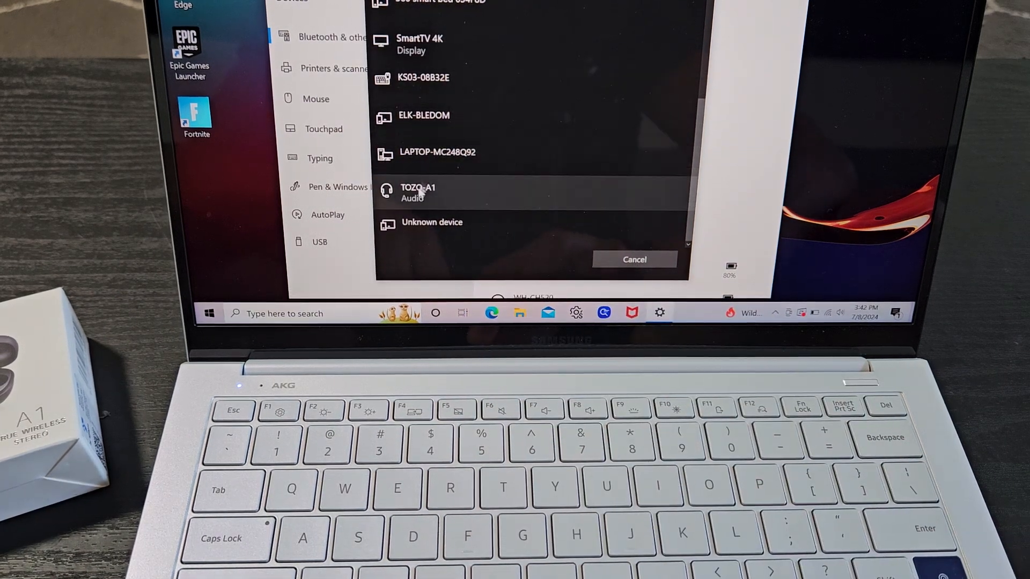
# Pair the TOZO-A1 earbuds and confirm, leaving them connected for voice and music
pyautogui.click(417, 192)
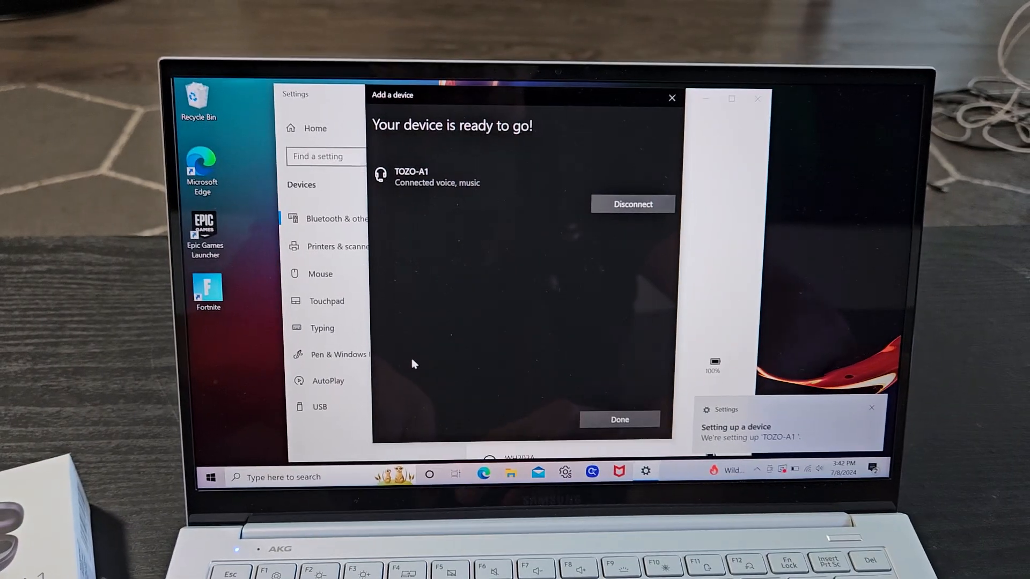
pyautogui.click(618, 420)
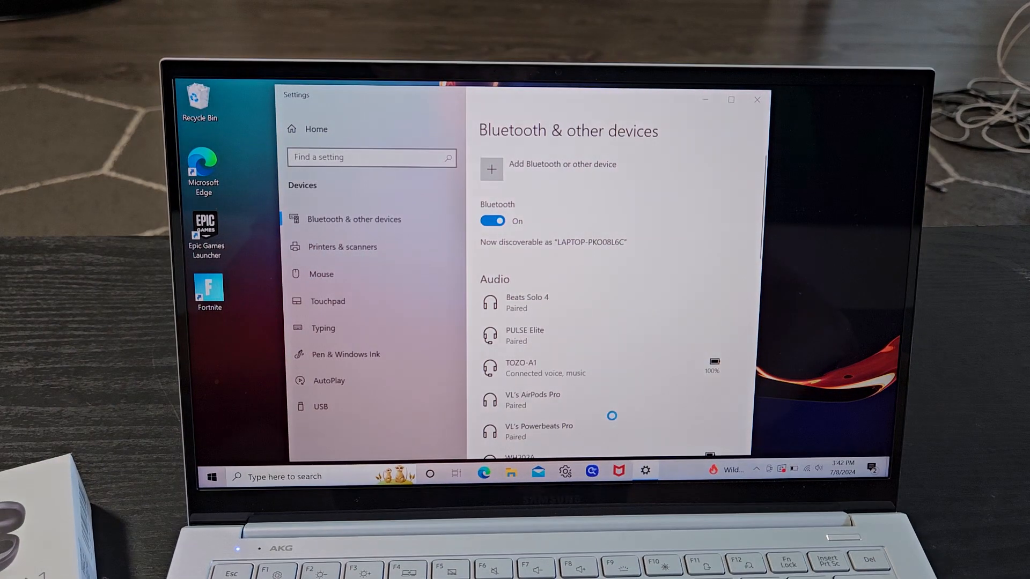